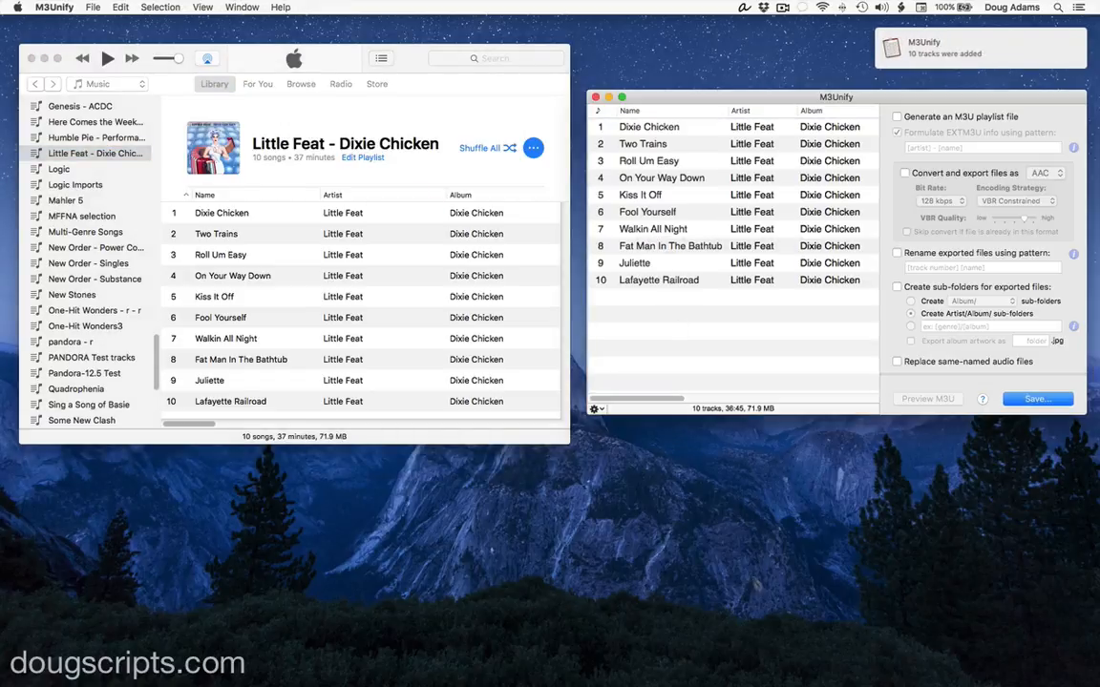
{"action": "mouse_move", "coordinate": [774, 609]}
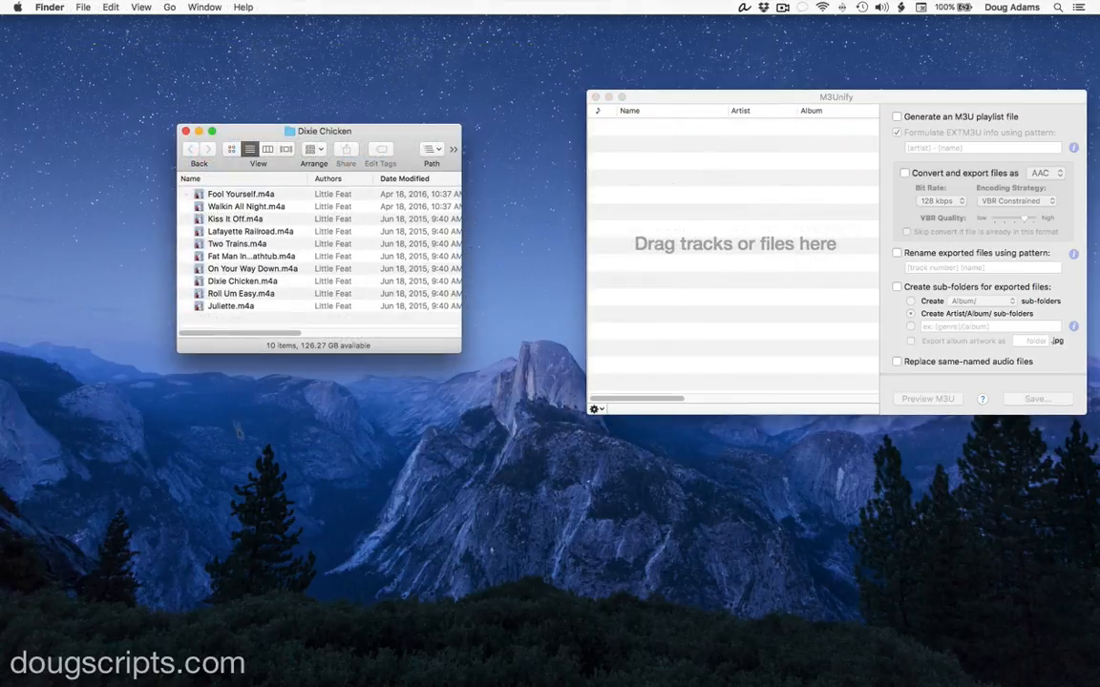
Select all ten Dixie Chicken files in Finder and drop them into M3Unify's track list
{"action": "key", "text": "cmd+a"}
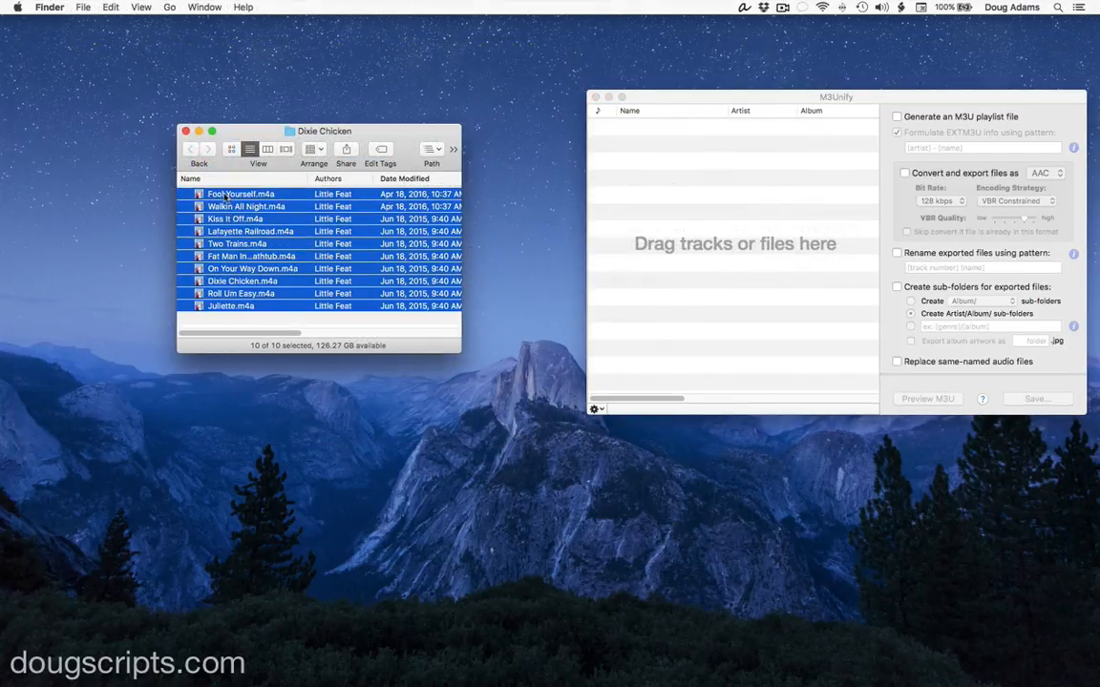
{"action": "left_click_drag", "start_coordinate": [315, 239], "coordinate": [735, 243]}
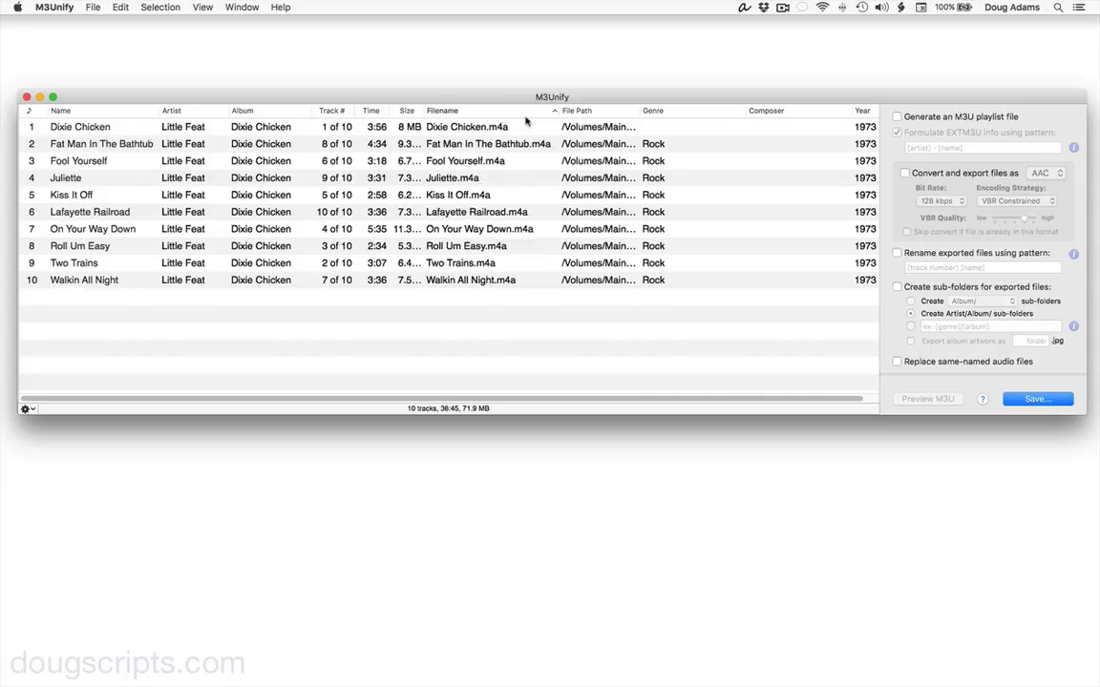
Sort the Dixie Chicken track list by the Track # column, 1 through 10
{"action": "left_click", "coordinate": [407, 110]}
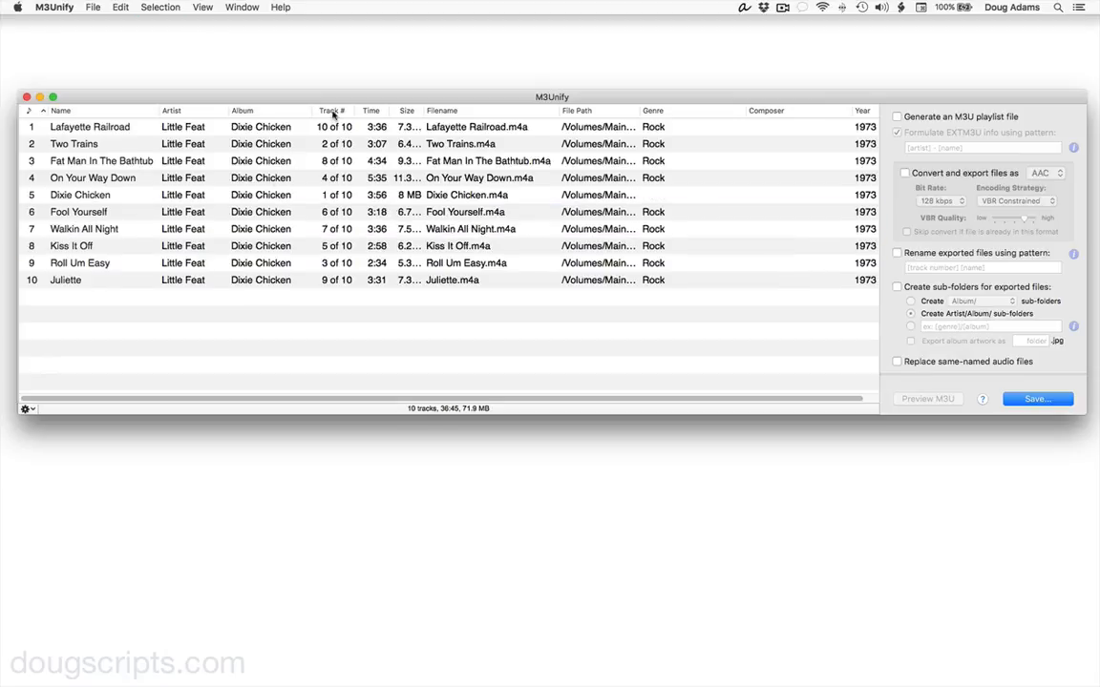
{"action": "left_click", "coordinate": [332, 110]}
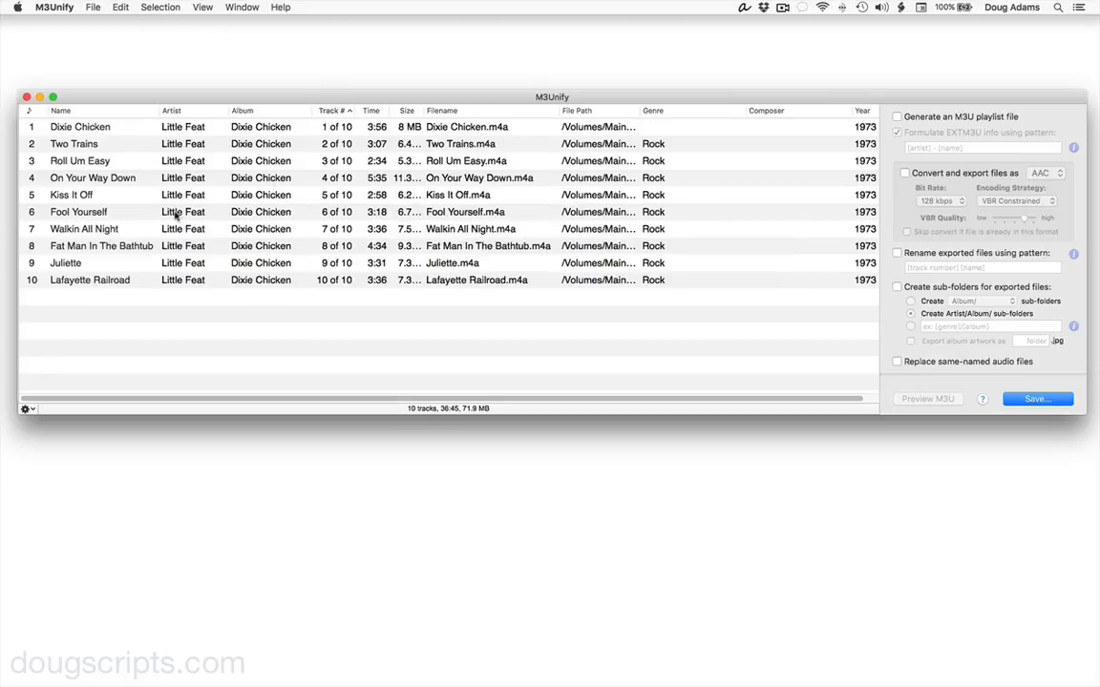
{"action": "right_click", "coordinate": [78, 211]}
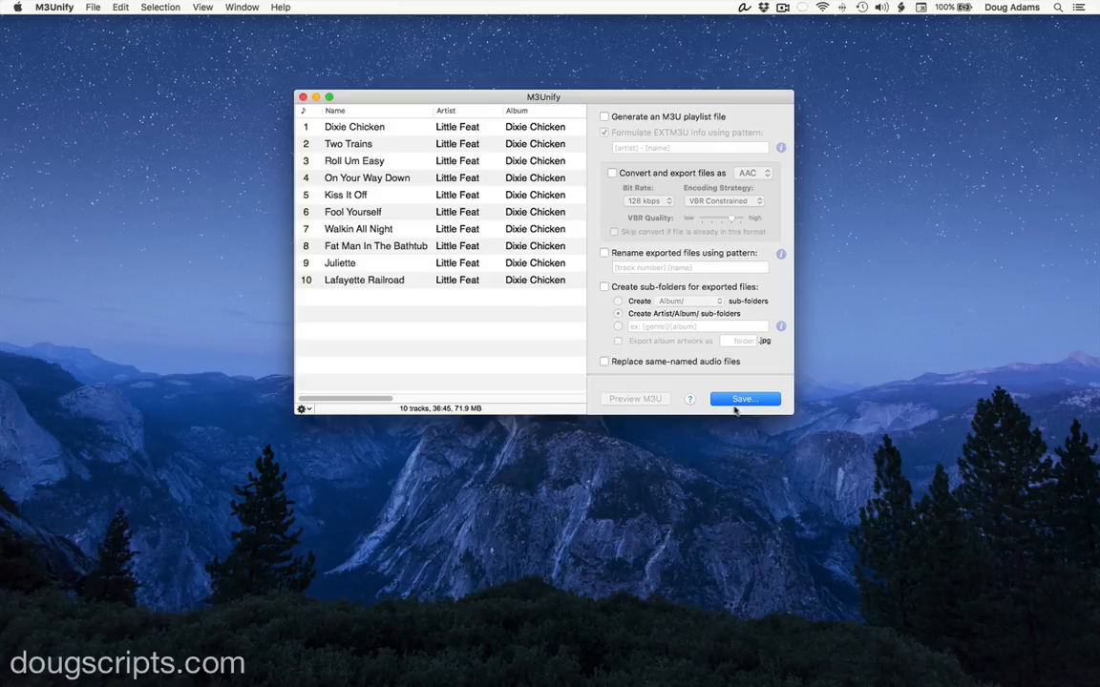
Save the ten tracks straight to the CAR MUSIC1 drive
{"action": "left_click", "coordinate": [744, 399]}
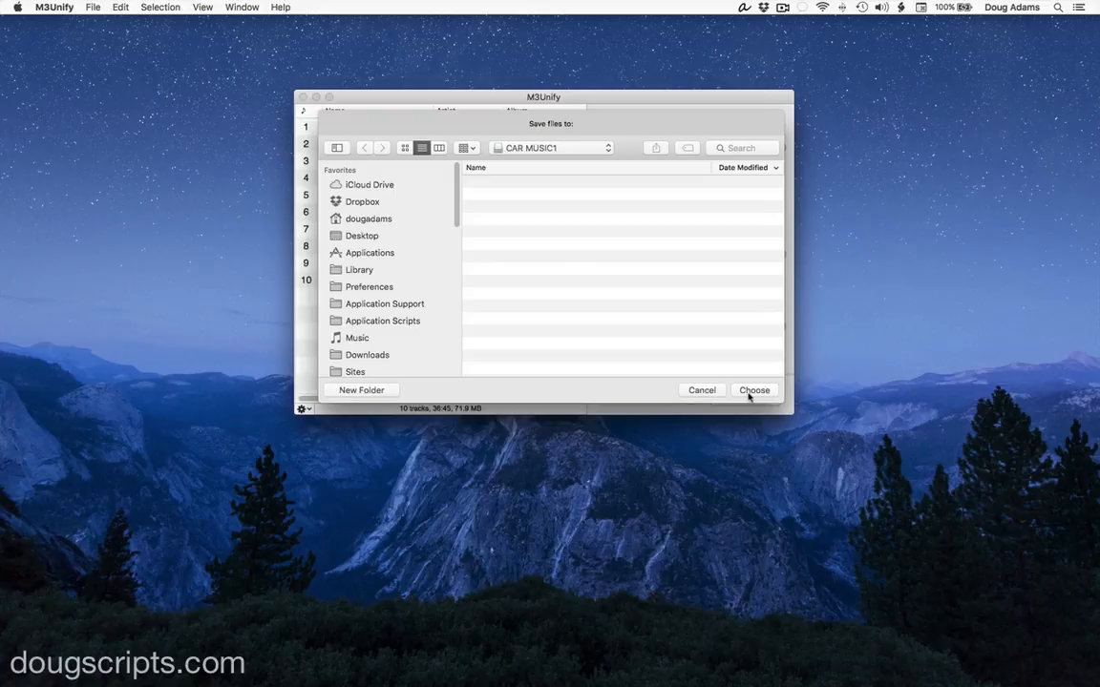
{"action": "left_click", "coordinate": [754, 389]}
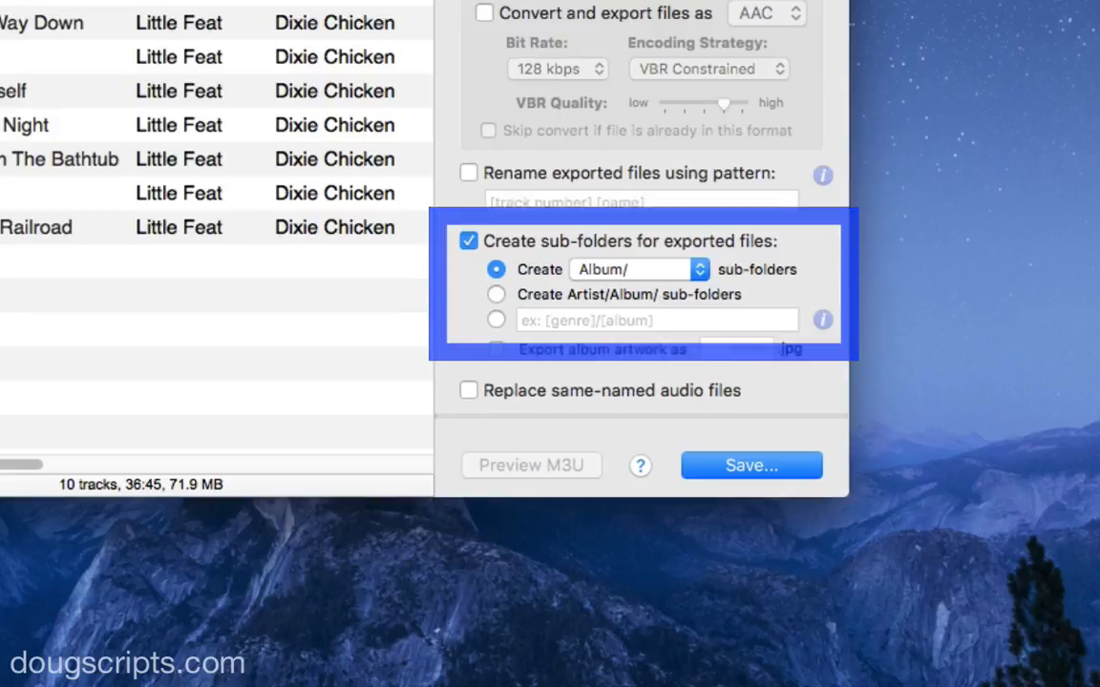
Enable Artist/Album sub-folders, export to CAR MUSIC1, and expand the resulting Little Feat folder
{"action": "left_click", "coordinate": [496, 294]}
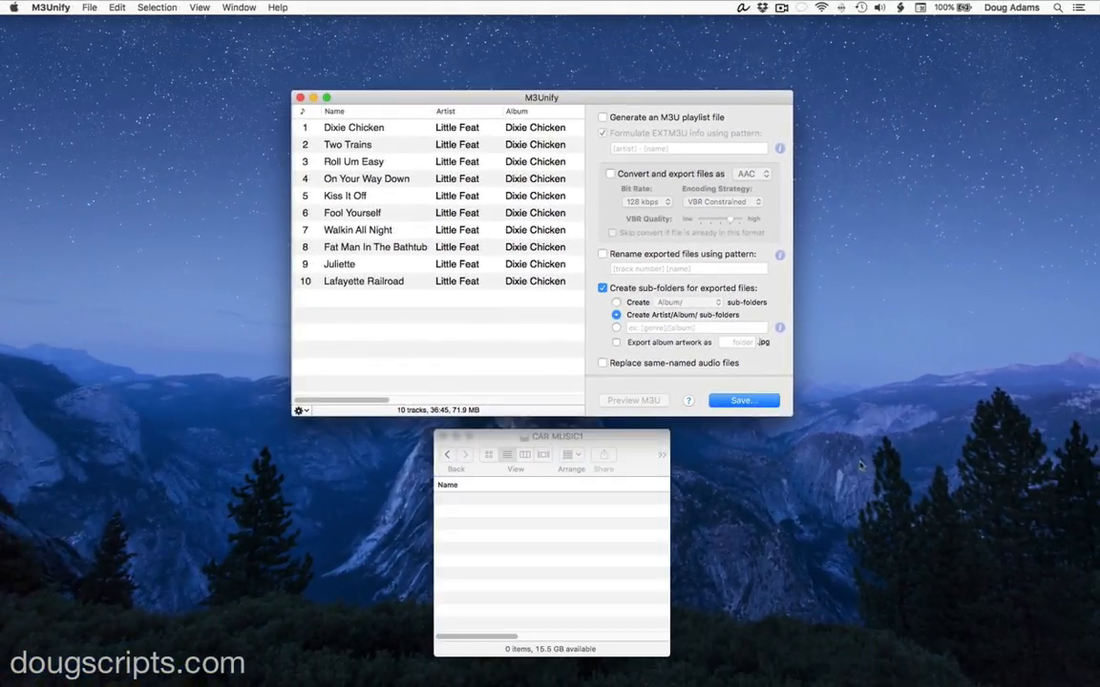
{"action": "left_click", "coordinate": [743, 400]}
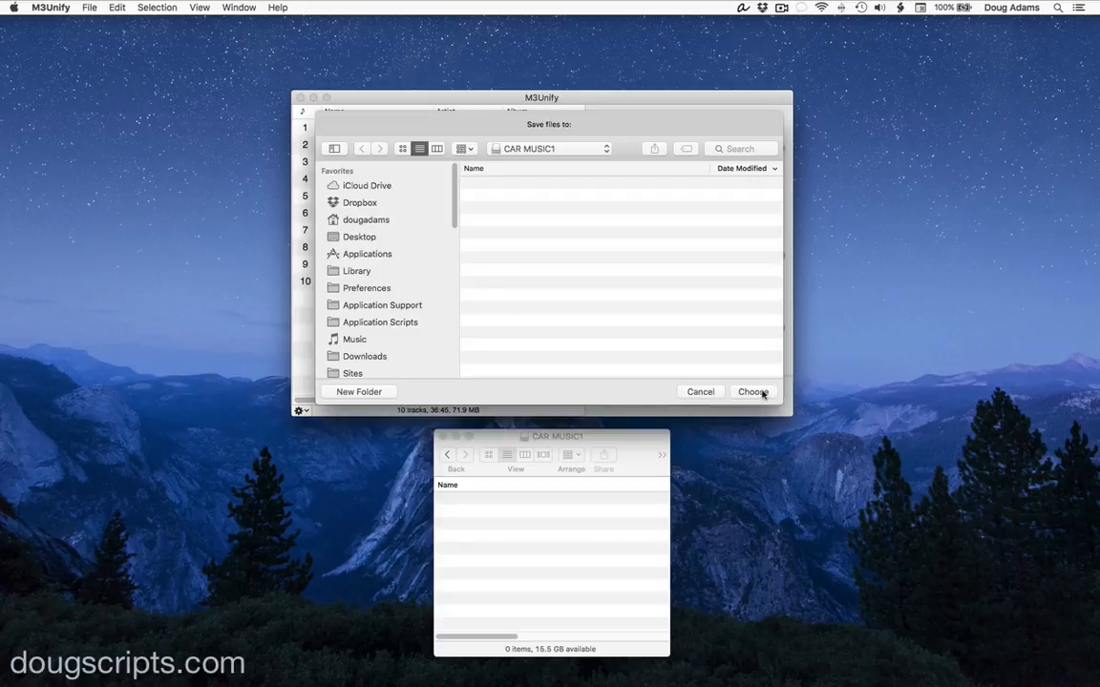
{"action": "left_click", "coordinate": [752, 391]}
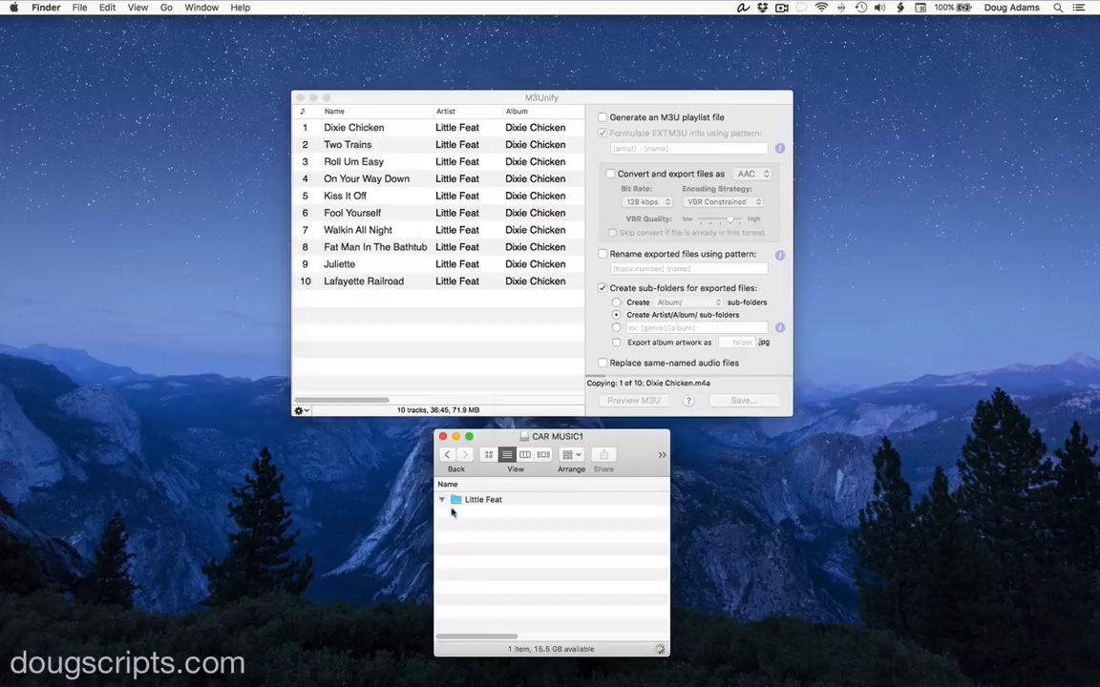
{"action": "left_click", "coordinate": [441, 499]}
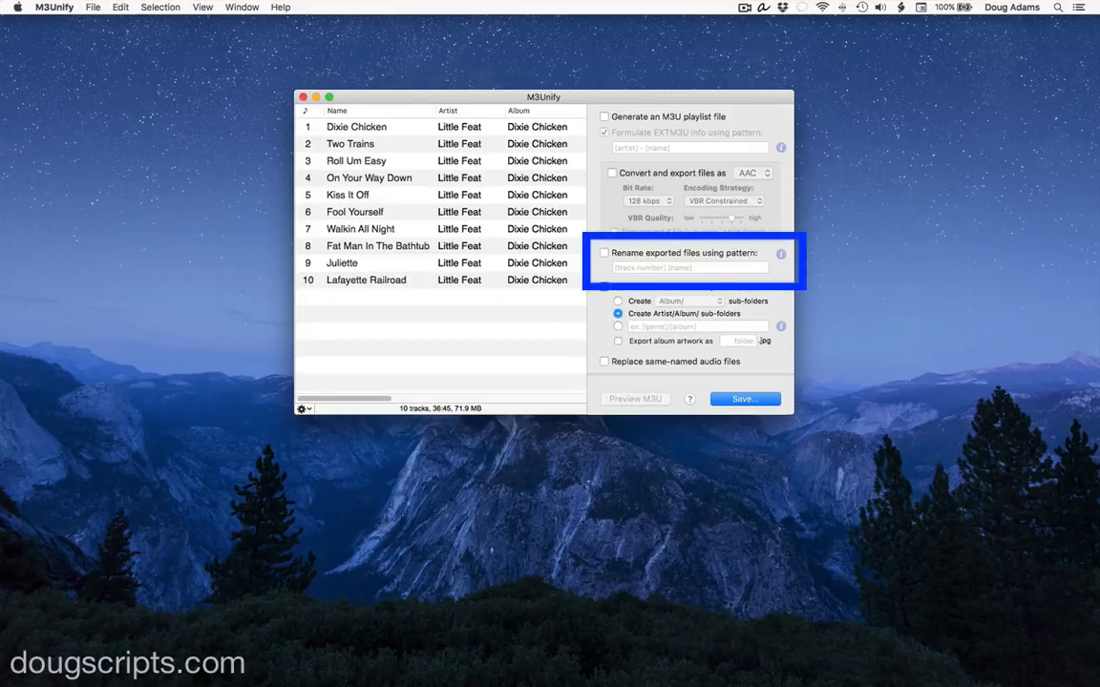
Enable renaming with the [track number] [name] pattern and re-export to CAR MUSIC1
{"action": "left_click", "coordinate": [604, 253]}
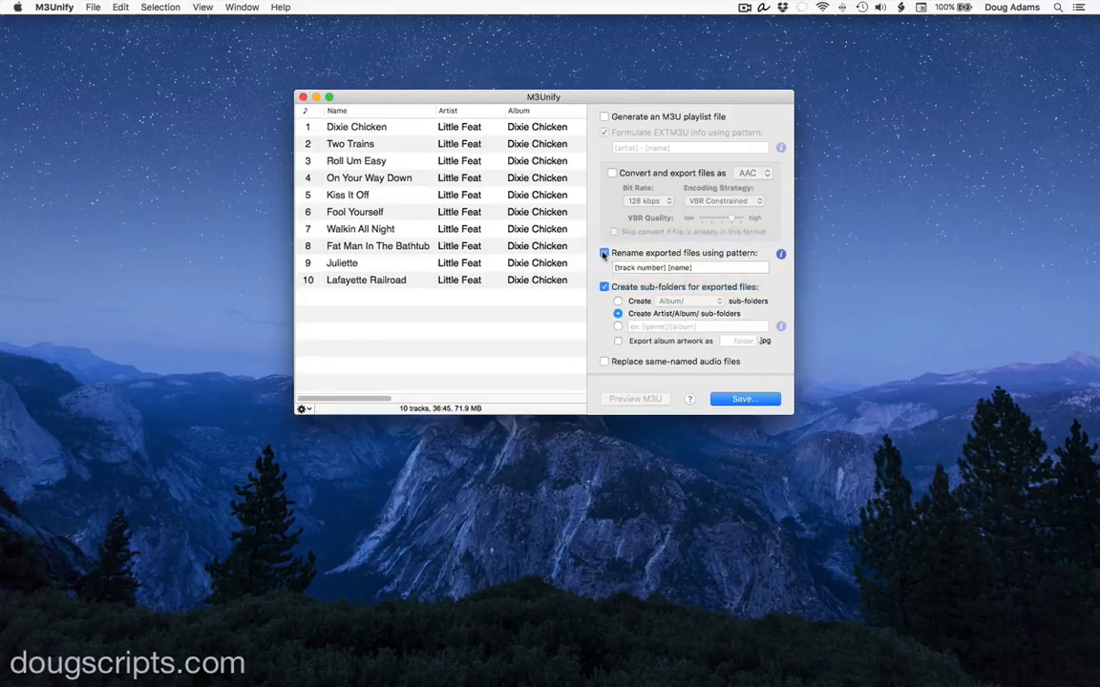
{"action": "left_click", "coordinate": [604, 253]}
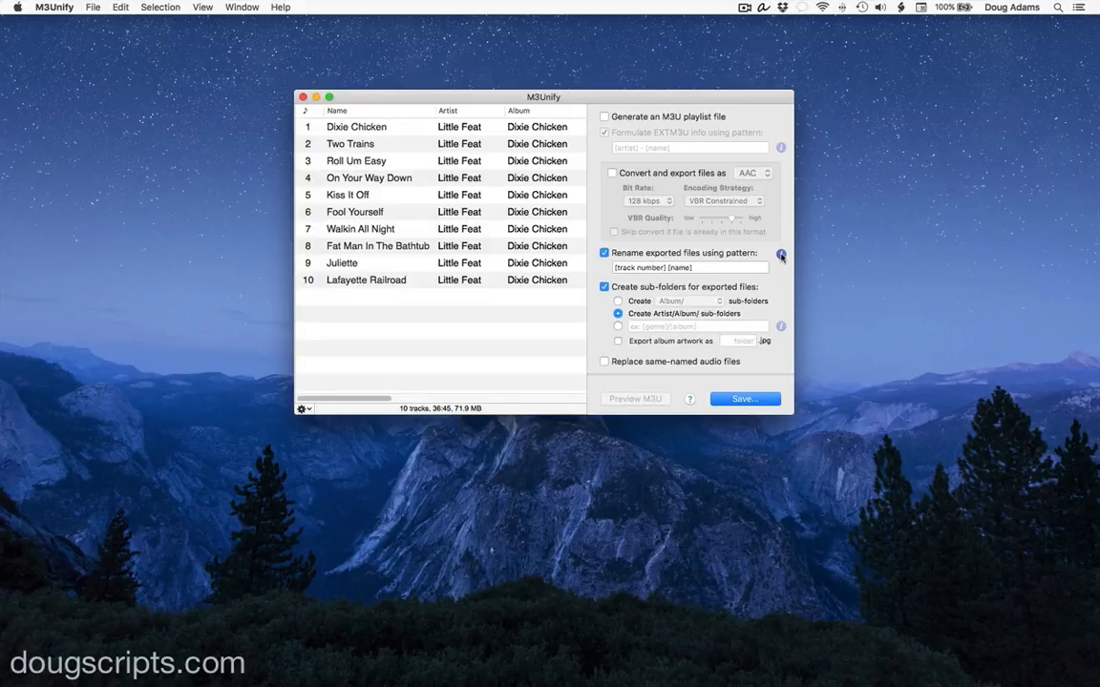
{"action": "left_click", "coordinate": [781, 255]}
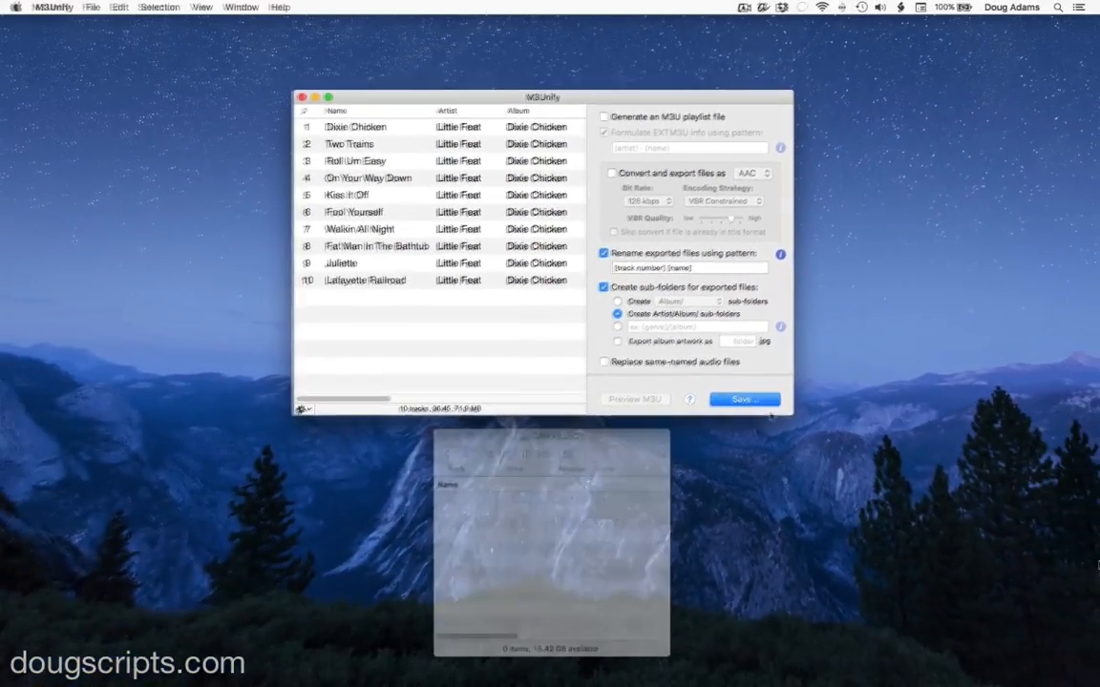
{"action": "left_click", "coordinate": [744, 399]}
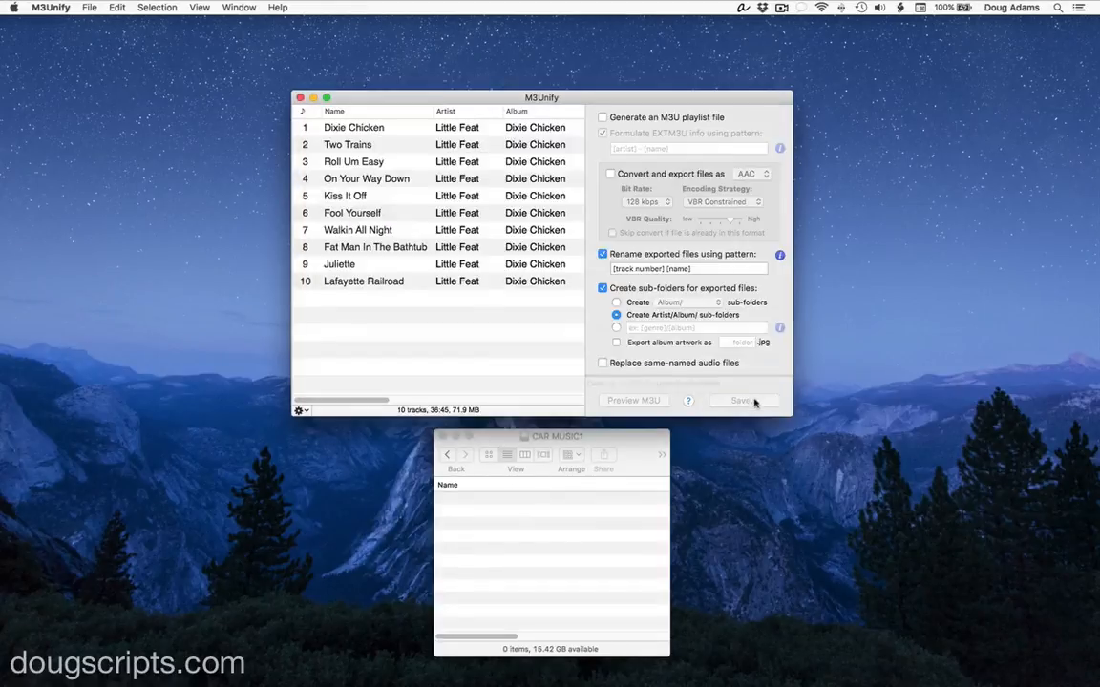
{"action": "left_click", "coordinate": [741, 400]}
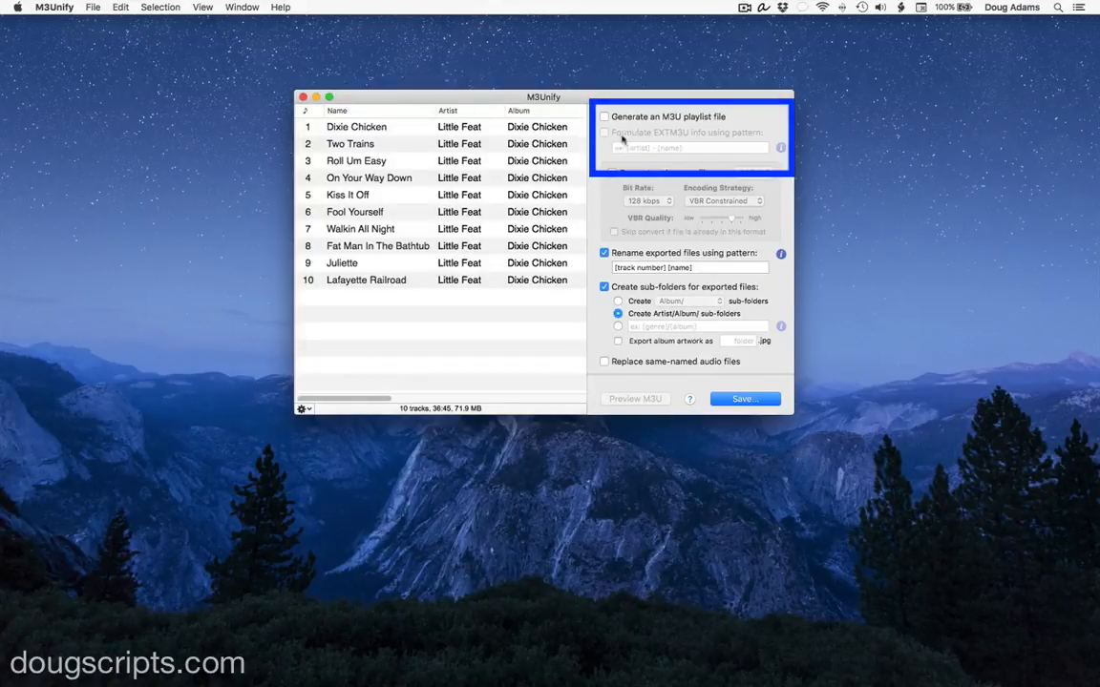
Turn on M3U playlist generation with EXTM3U info using the [artist] - [name] pattern
{"action": "left_click", "coordinate": [604, 115]}
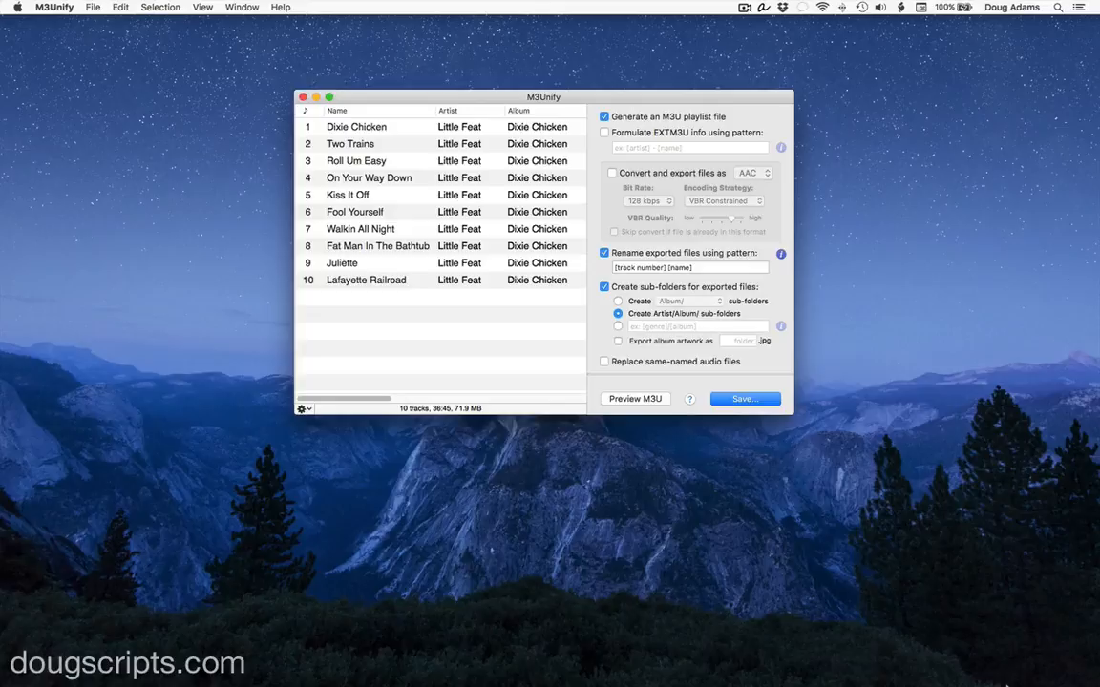
{"action": "left_click", "coordinate": [605, 133]}
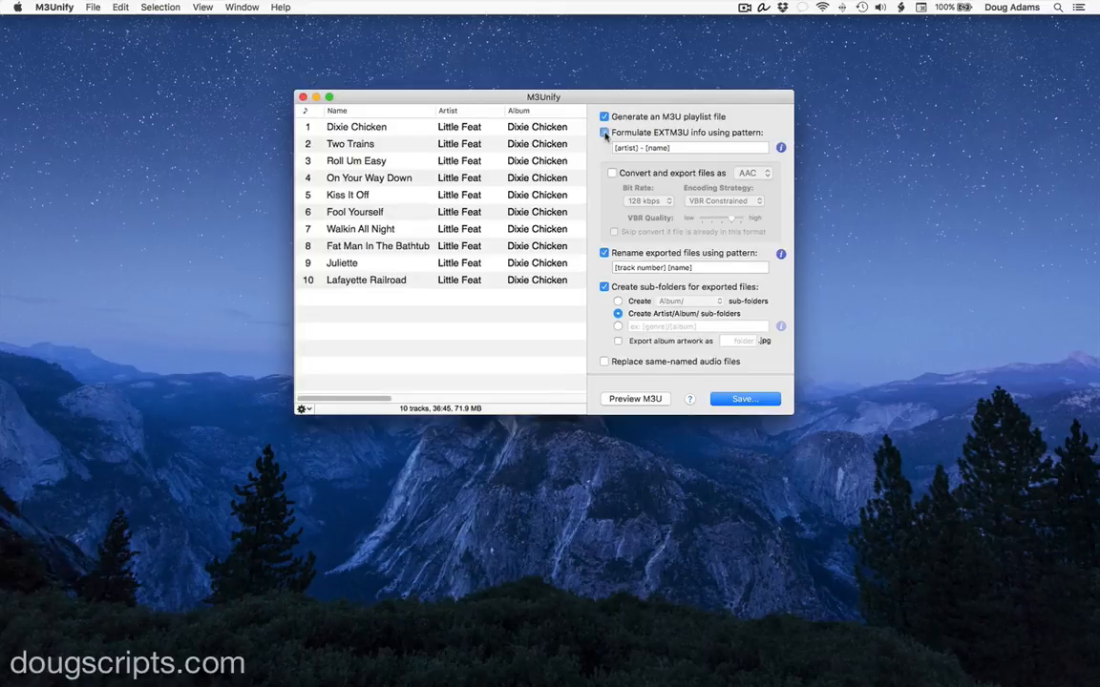
{"action": "left_click", "coordinate": [603, 133]}
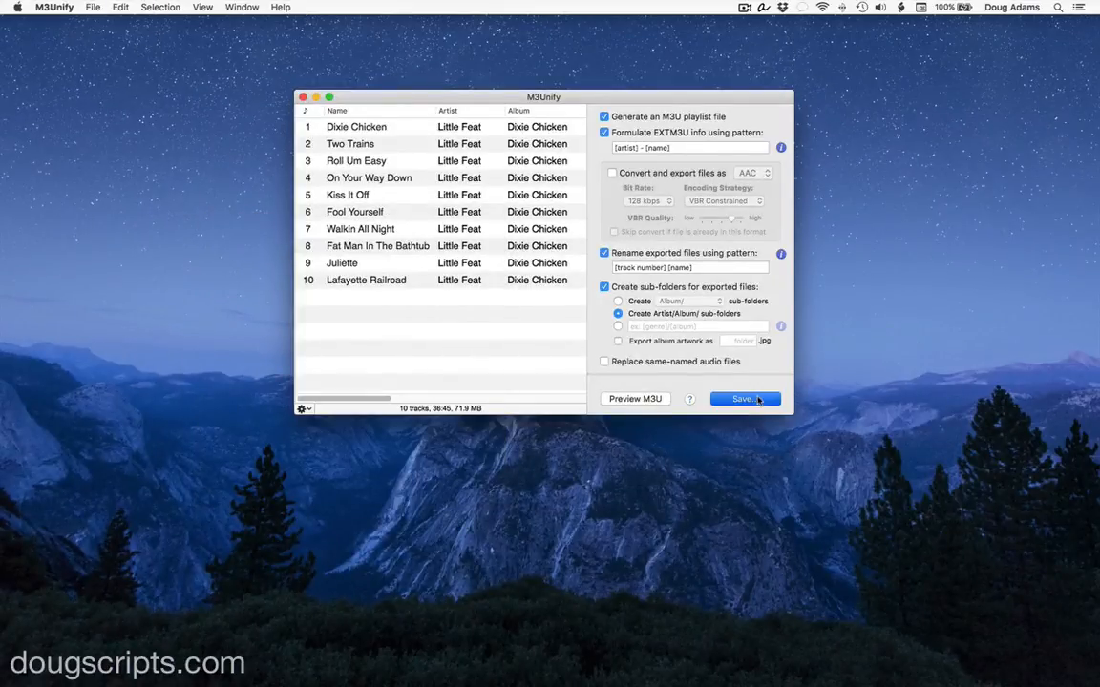
Export and save 'Little Feat - Dixie Chicken.m3u' to CAR MUSIC1, then expand the folder
{"action": "left_click", "coordinate": [742, 398]}
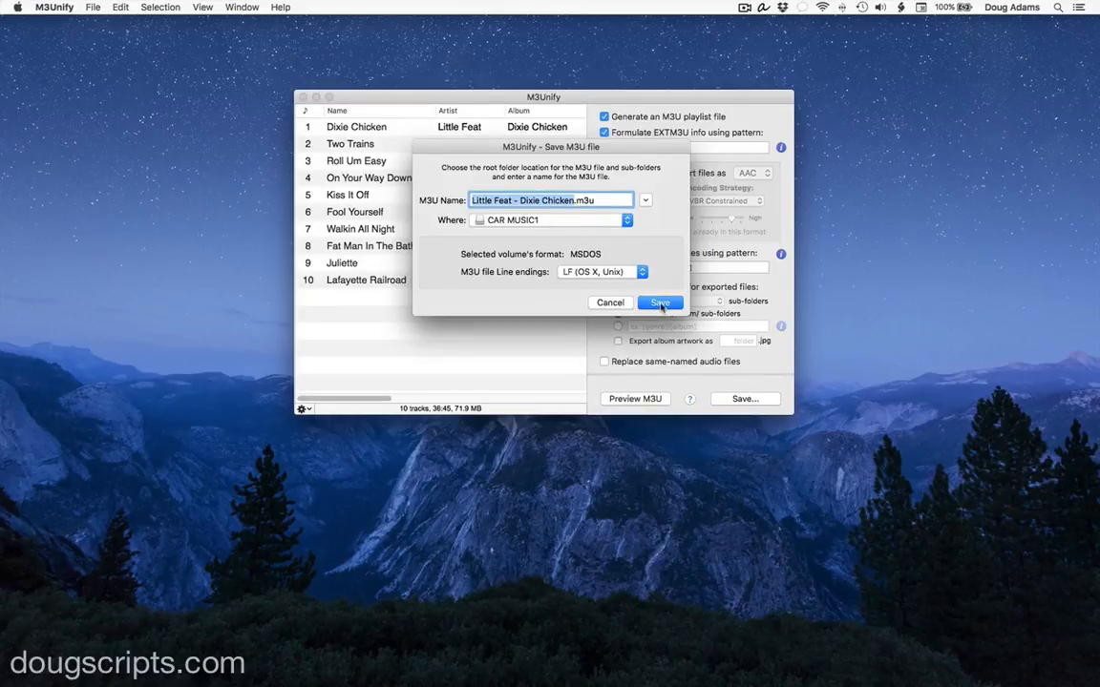
{"action": "left_click", "coordinate": [660, 303]}
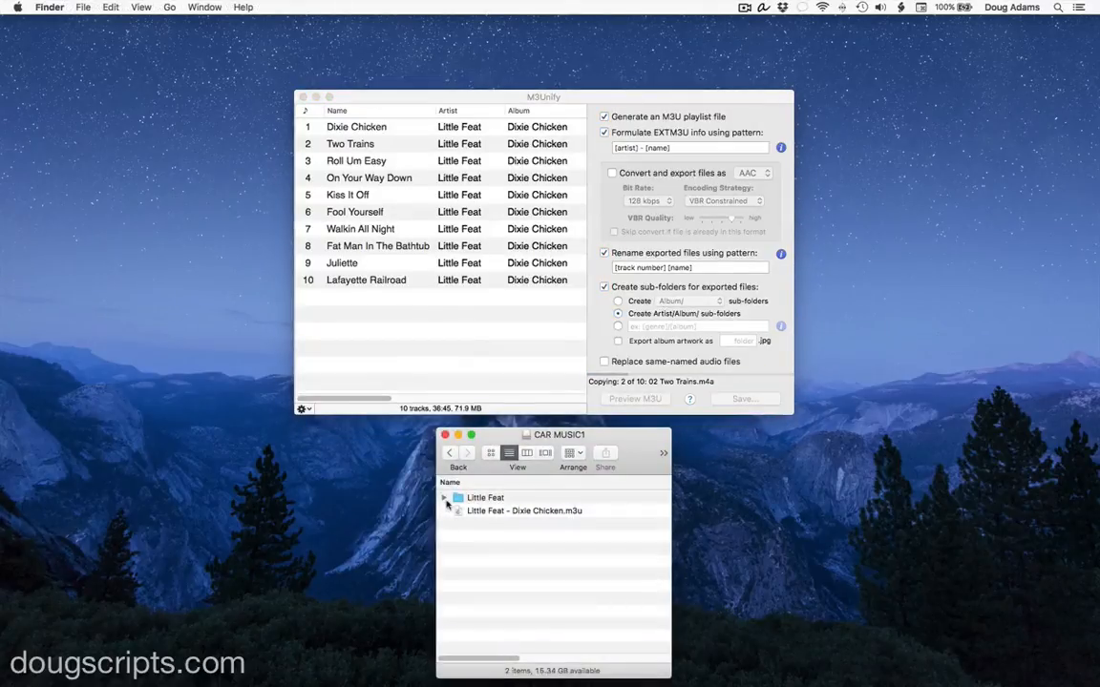
{"action": "left_click", "coordinate": [444, 498]}
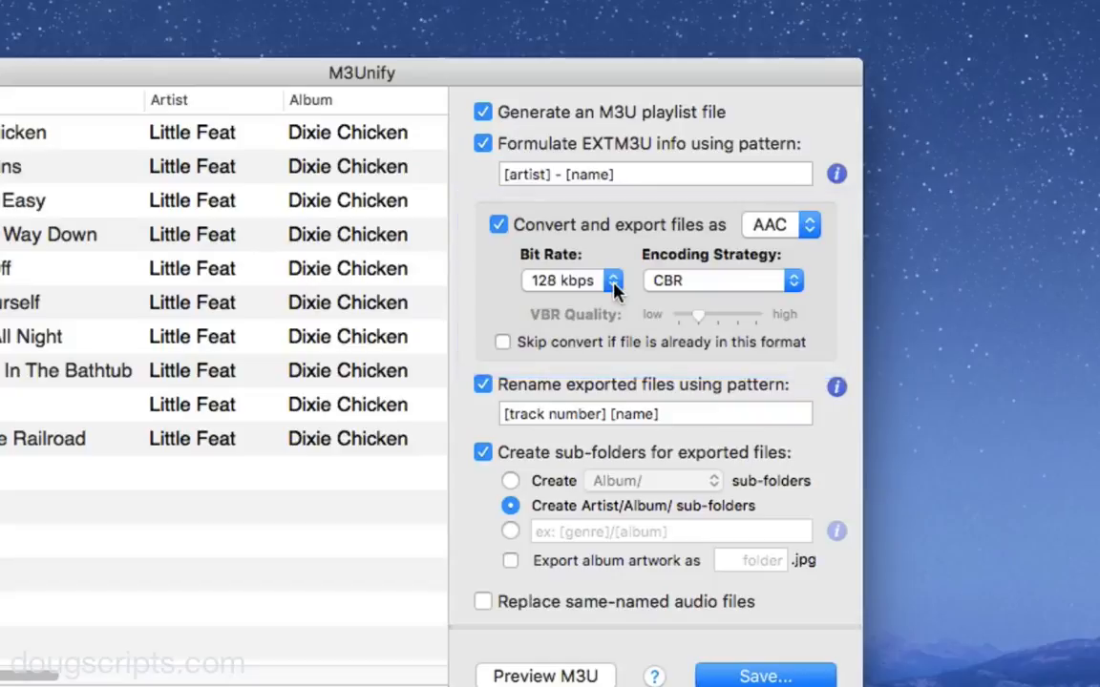
Switch AAC encoding to high-quality VBR and enable exporting artwork as folder.jpg
{"action": "left_click", "coordinate": [569, 280]}
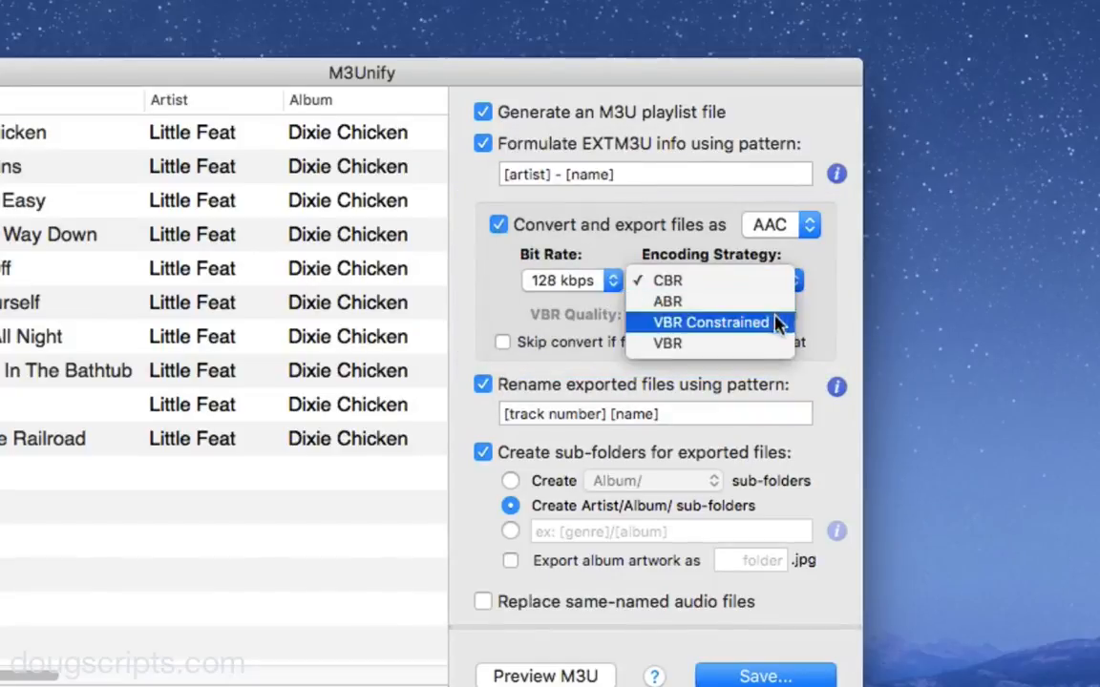
{"action": "left_click", "coordinate": [668, 343]}
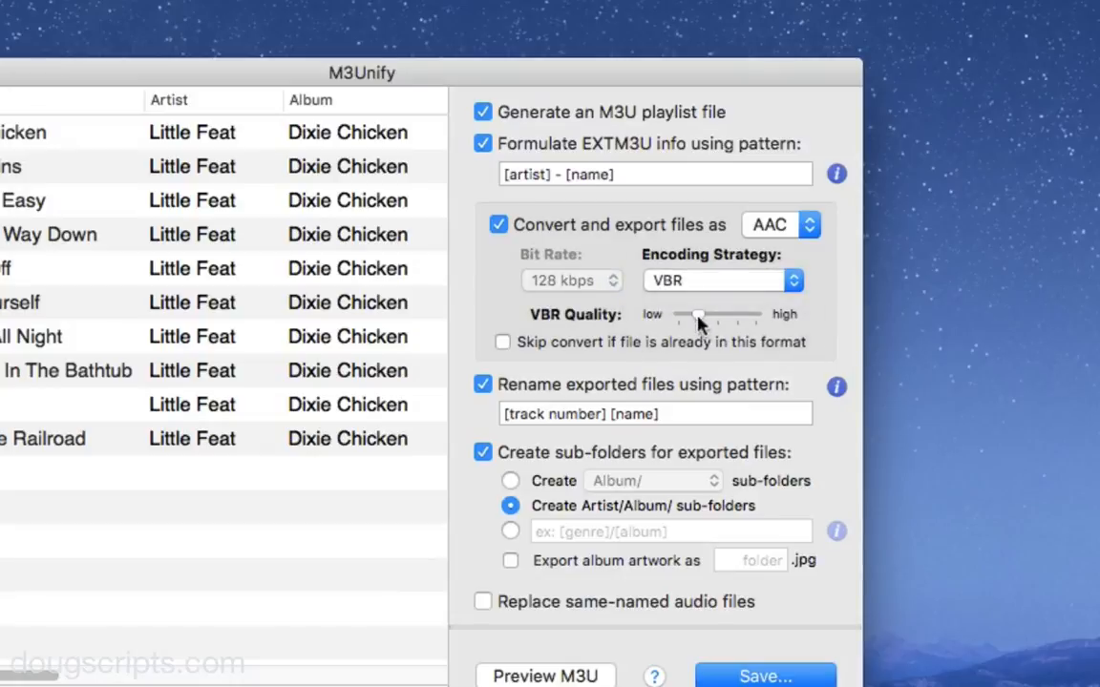
{"action": "left_click_drag", "start_coordinate": [697, 315], "coordinate": [735, 315]}
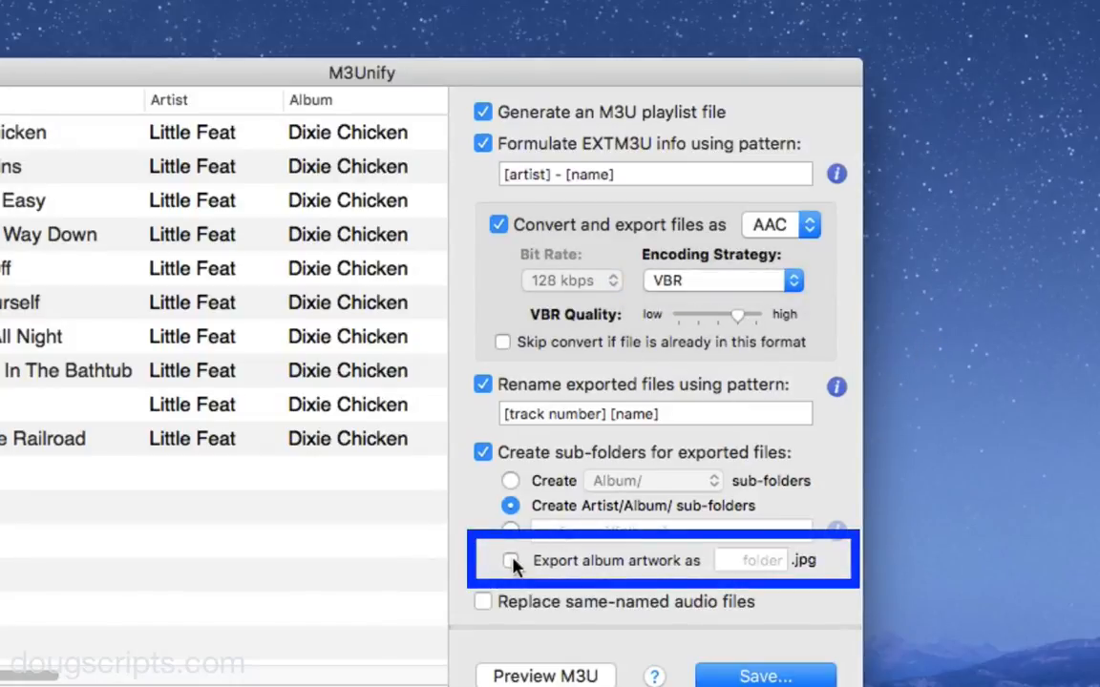
{"action": "left_click", "coordinate": [509, 560]}
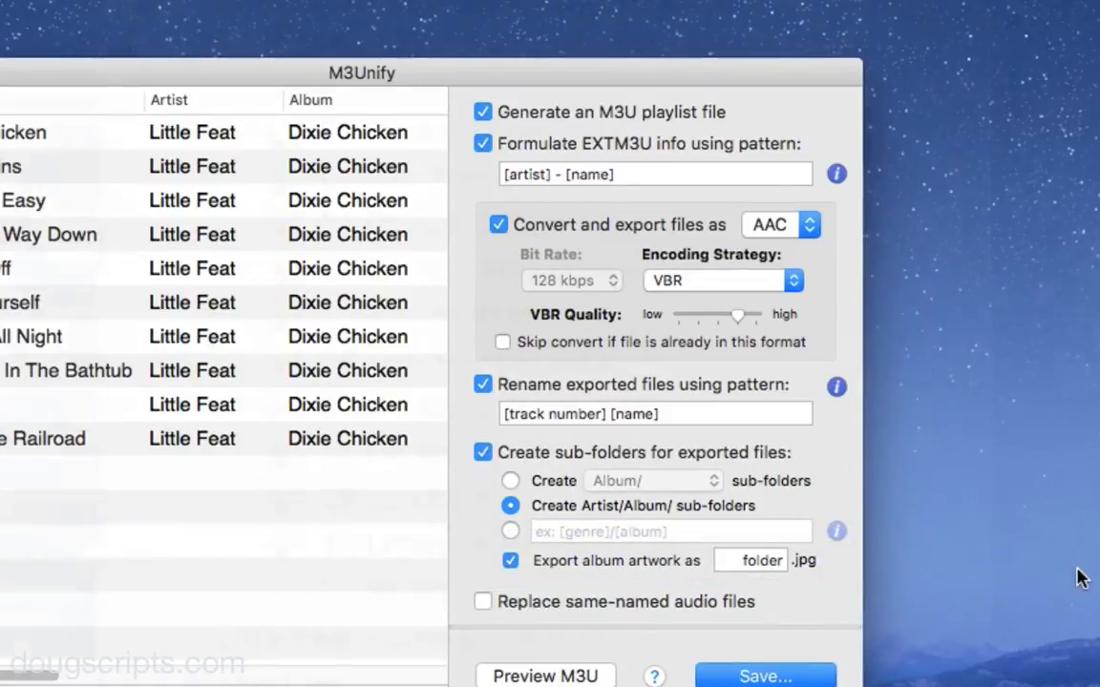
{"action": "left_click", "coordinate": [765, 676]}
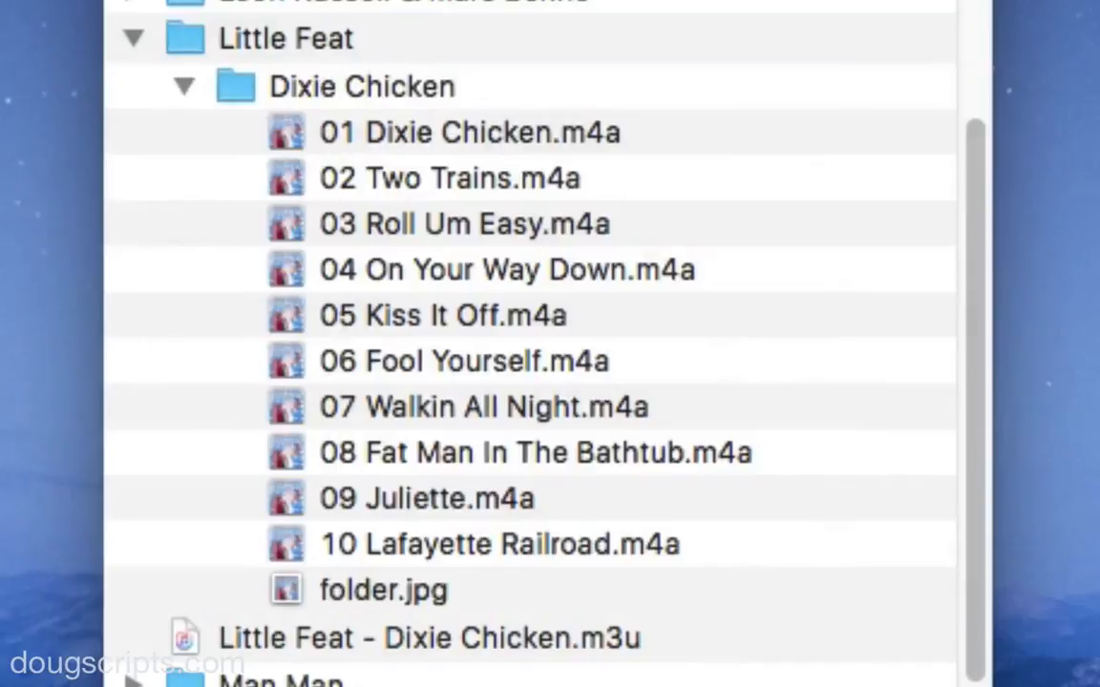
{"action": "scroll", "scroll_direction": "down", "scroll_amount": 3}
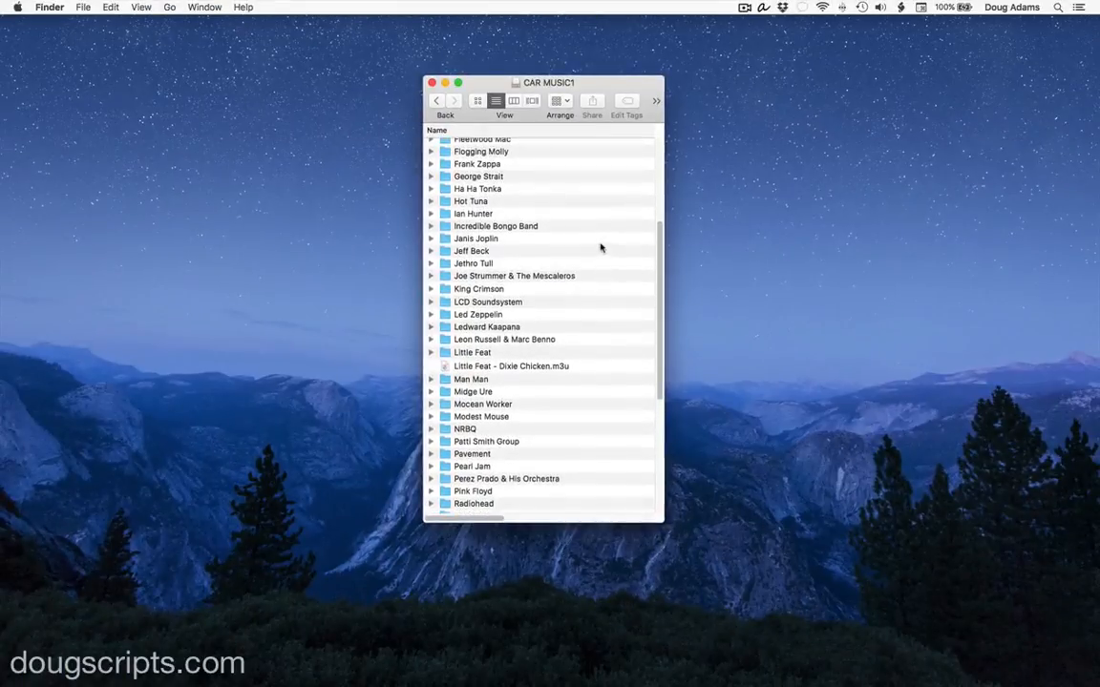
{"action": "scroll", "scroll_direction": "up", "scroll_amount": 3}
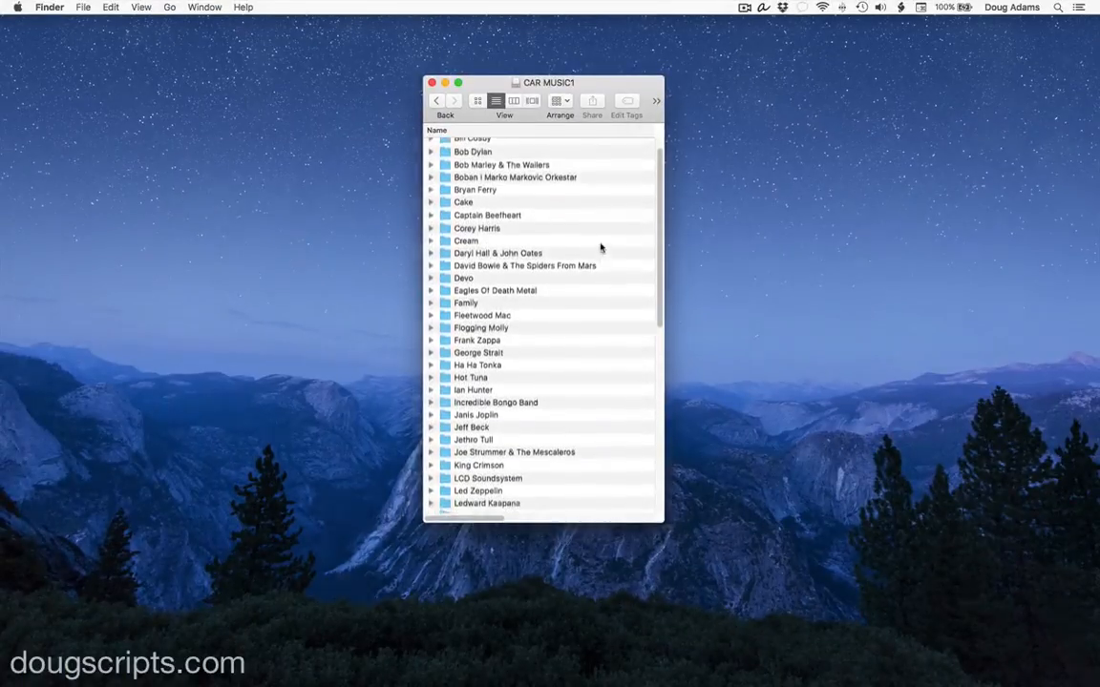